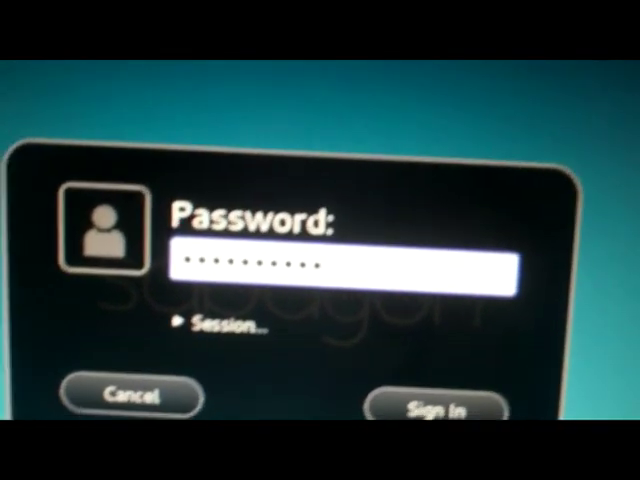
- Submit the entered password to sign in and bring up the Sabayon 9 splash screen
click(437, 408)
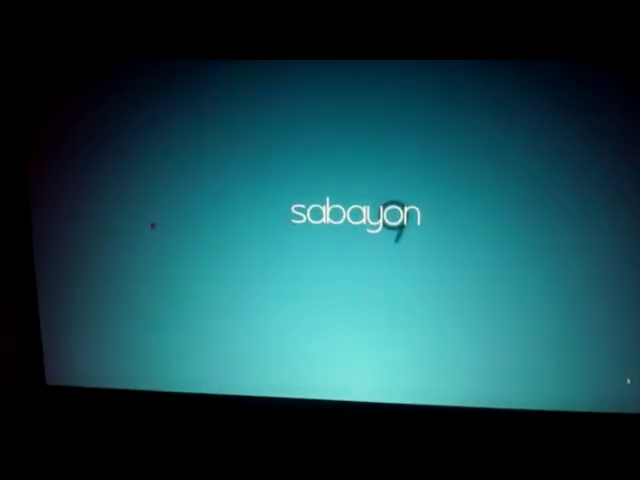